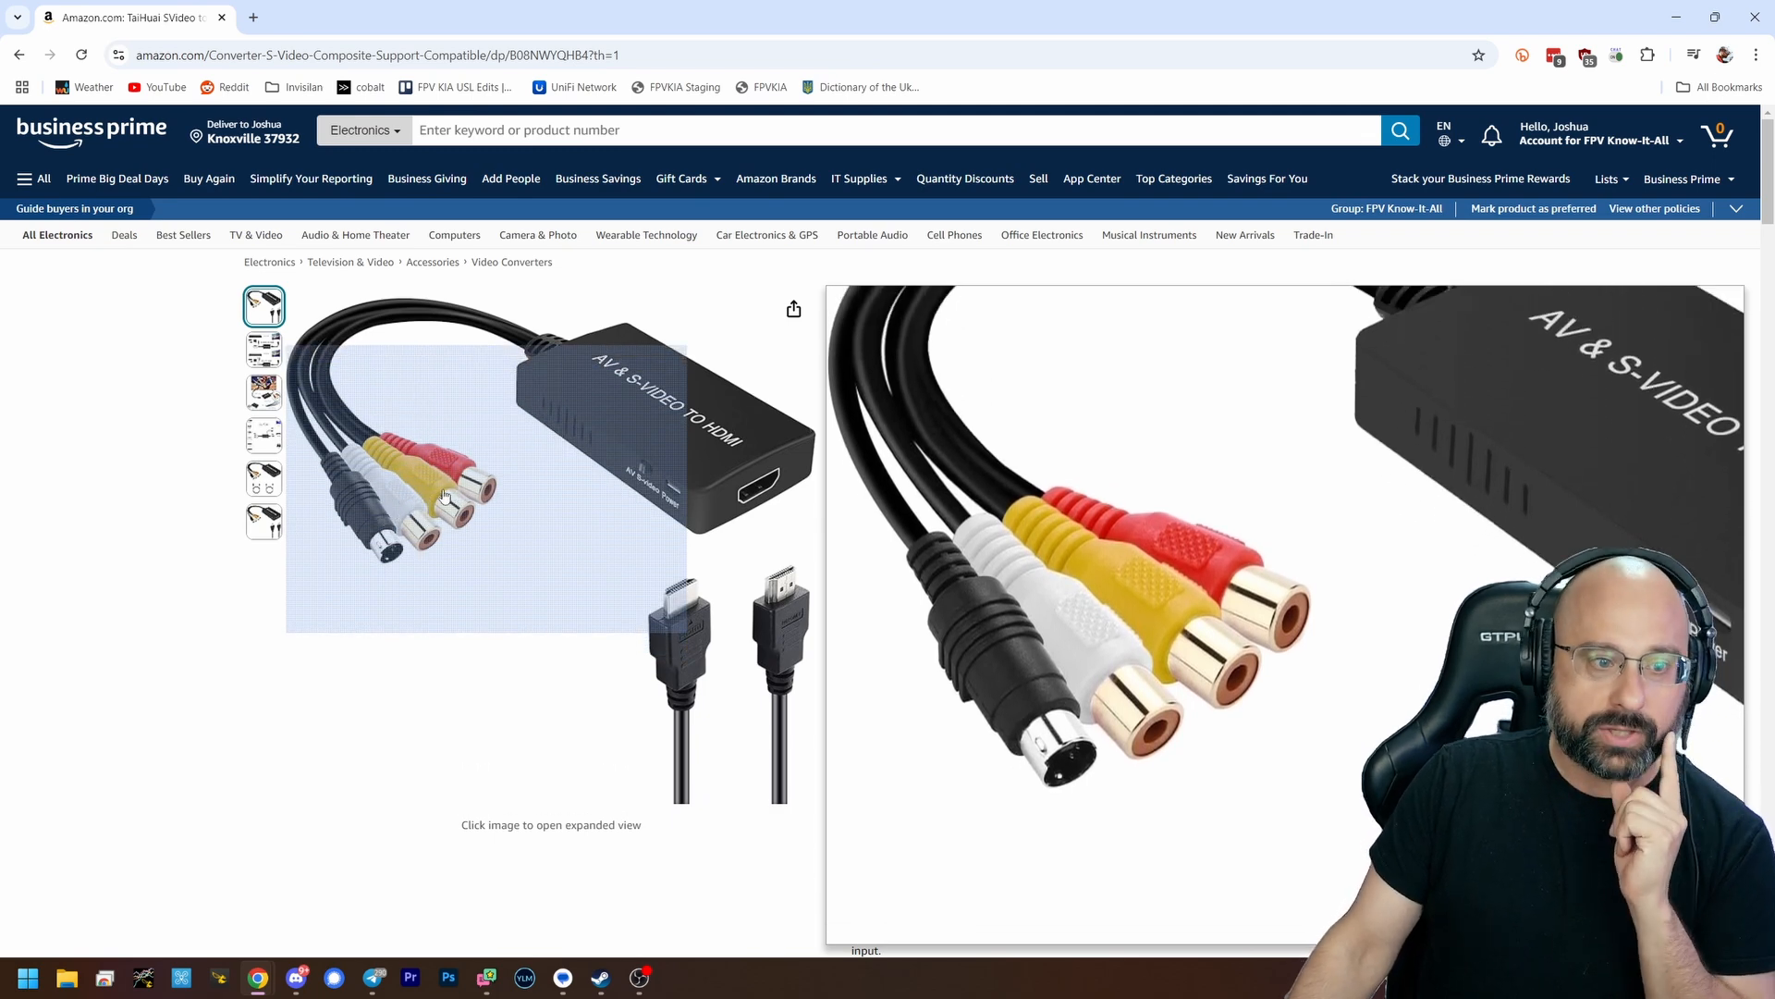
pyautogui.moveTo(770, 488)
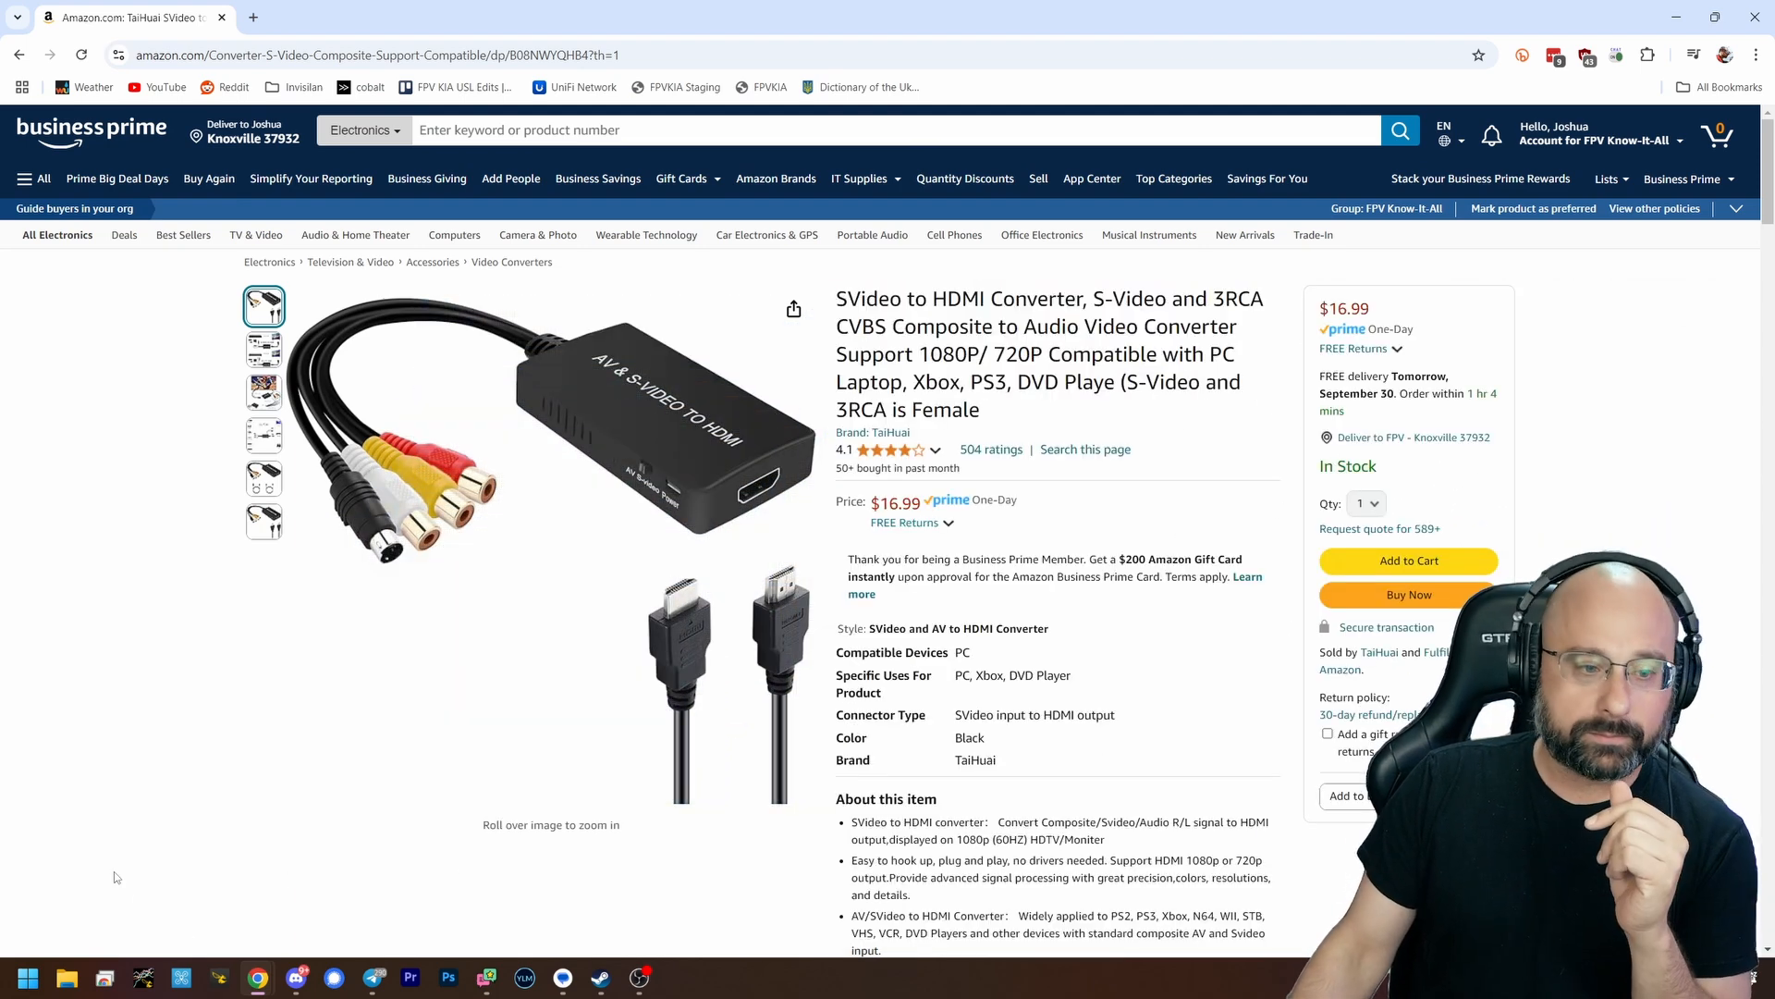
# Search 'hdzero screen' and open the HDZero Monitor page ($174.99).
pyautogui.click(374, 55)
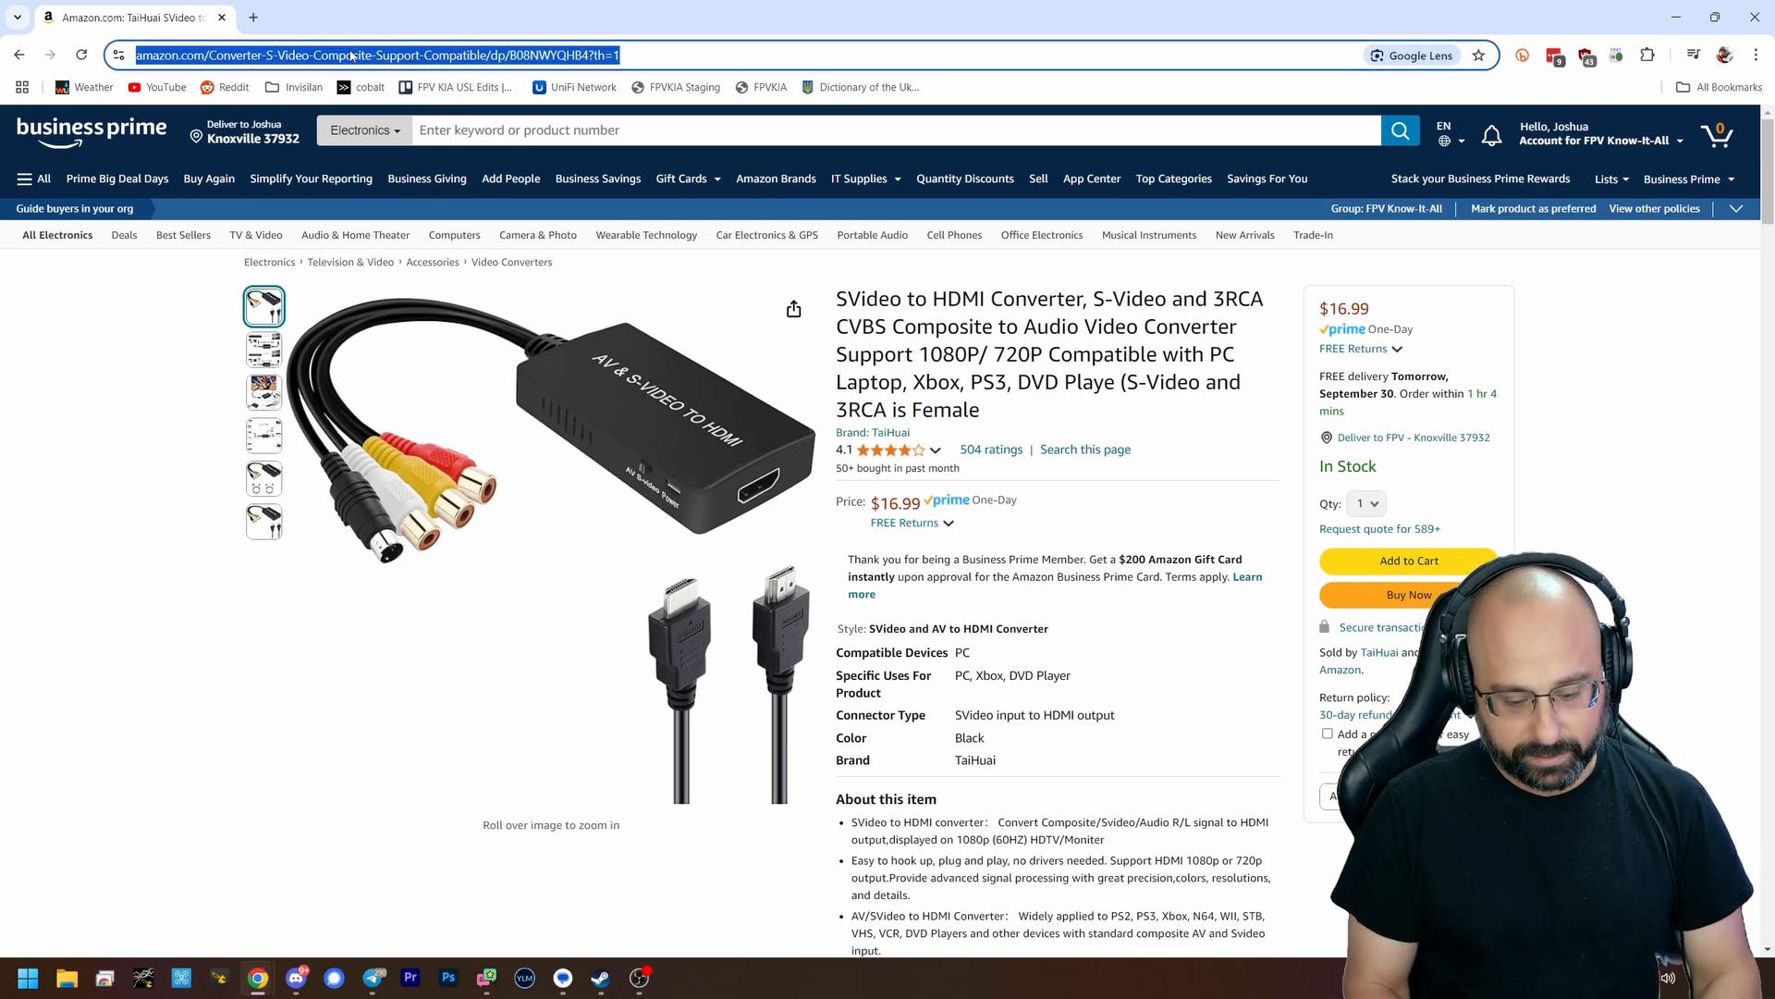
pyautogui.write('hdzero screen')
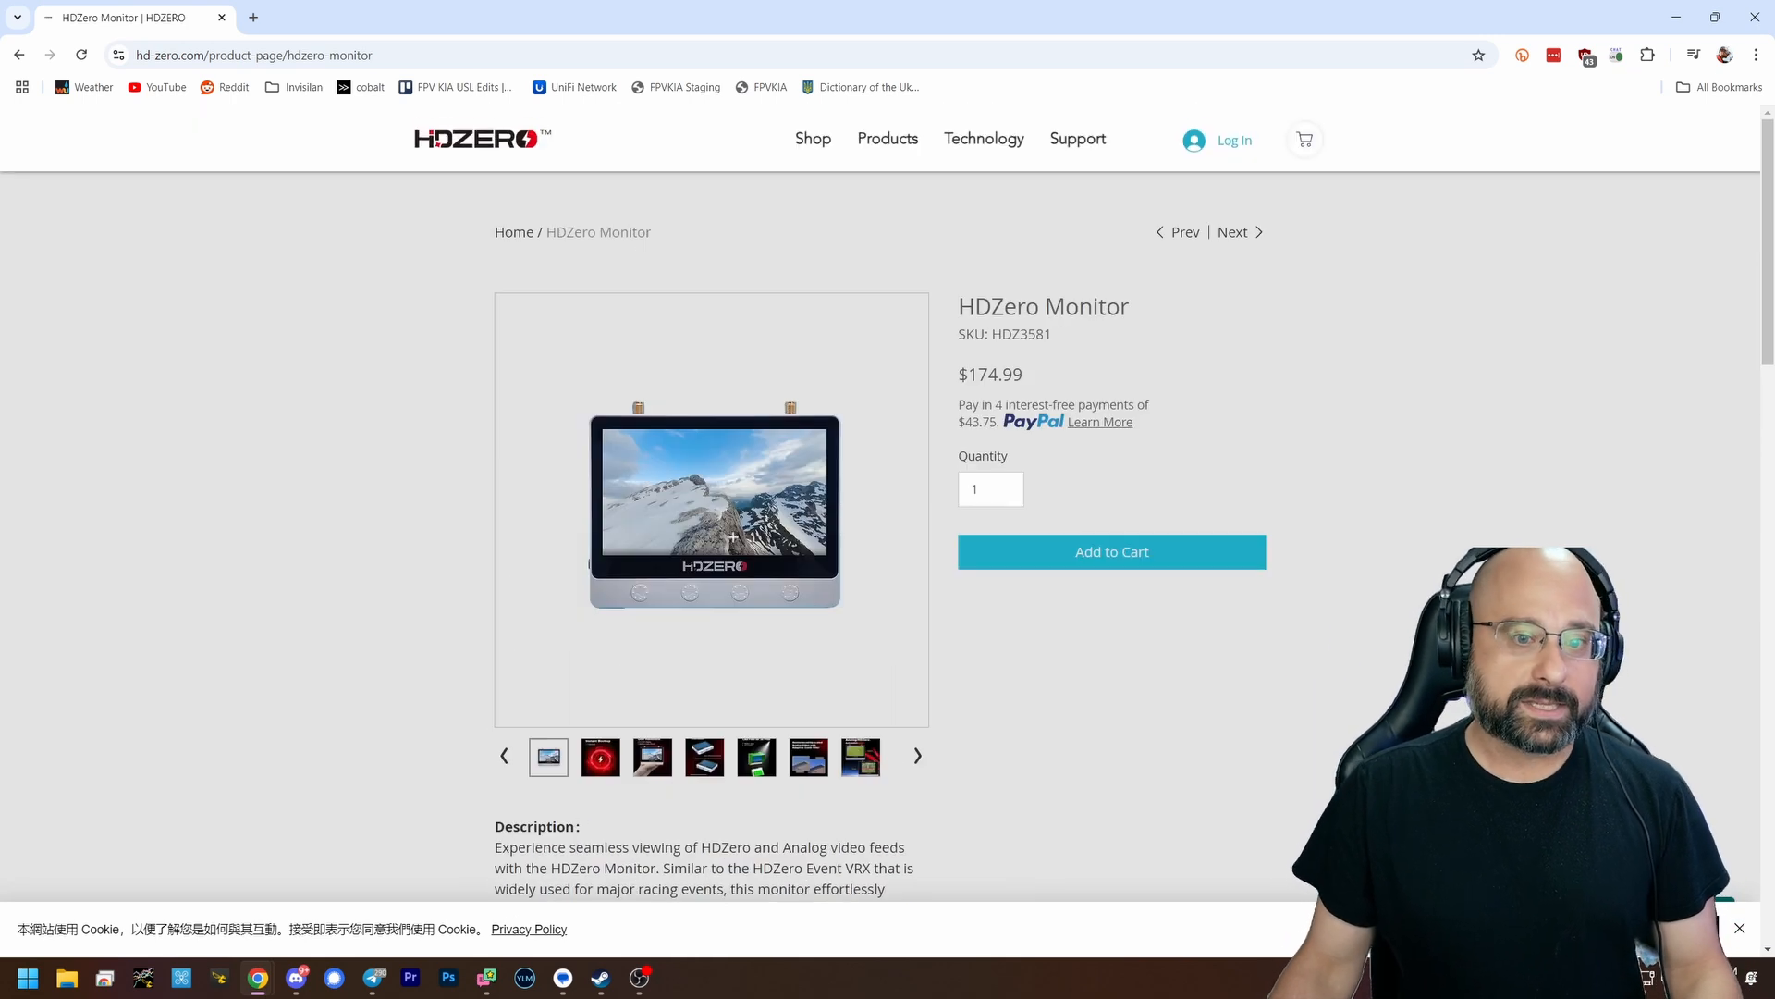
pyautogui.click(711, 509)
pyautogui.write('hdzer')
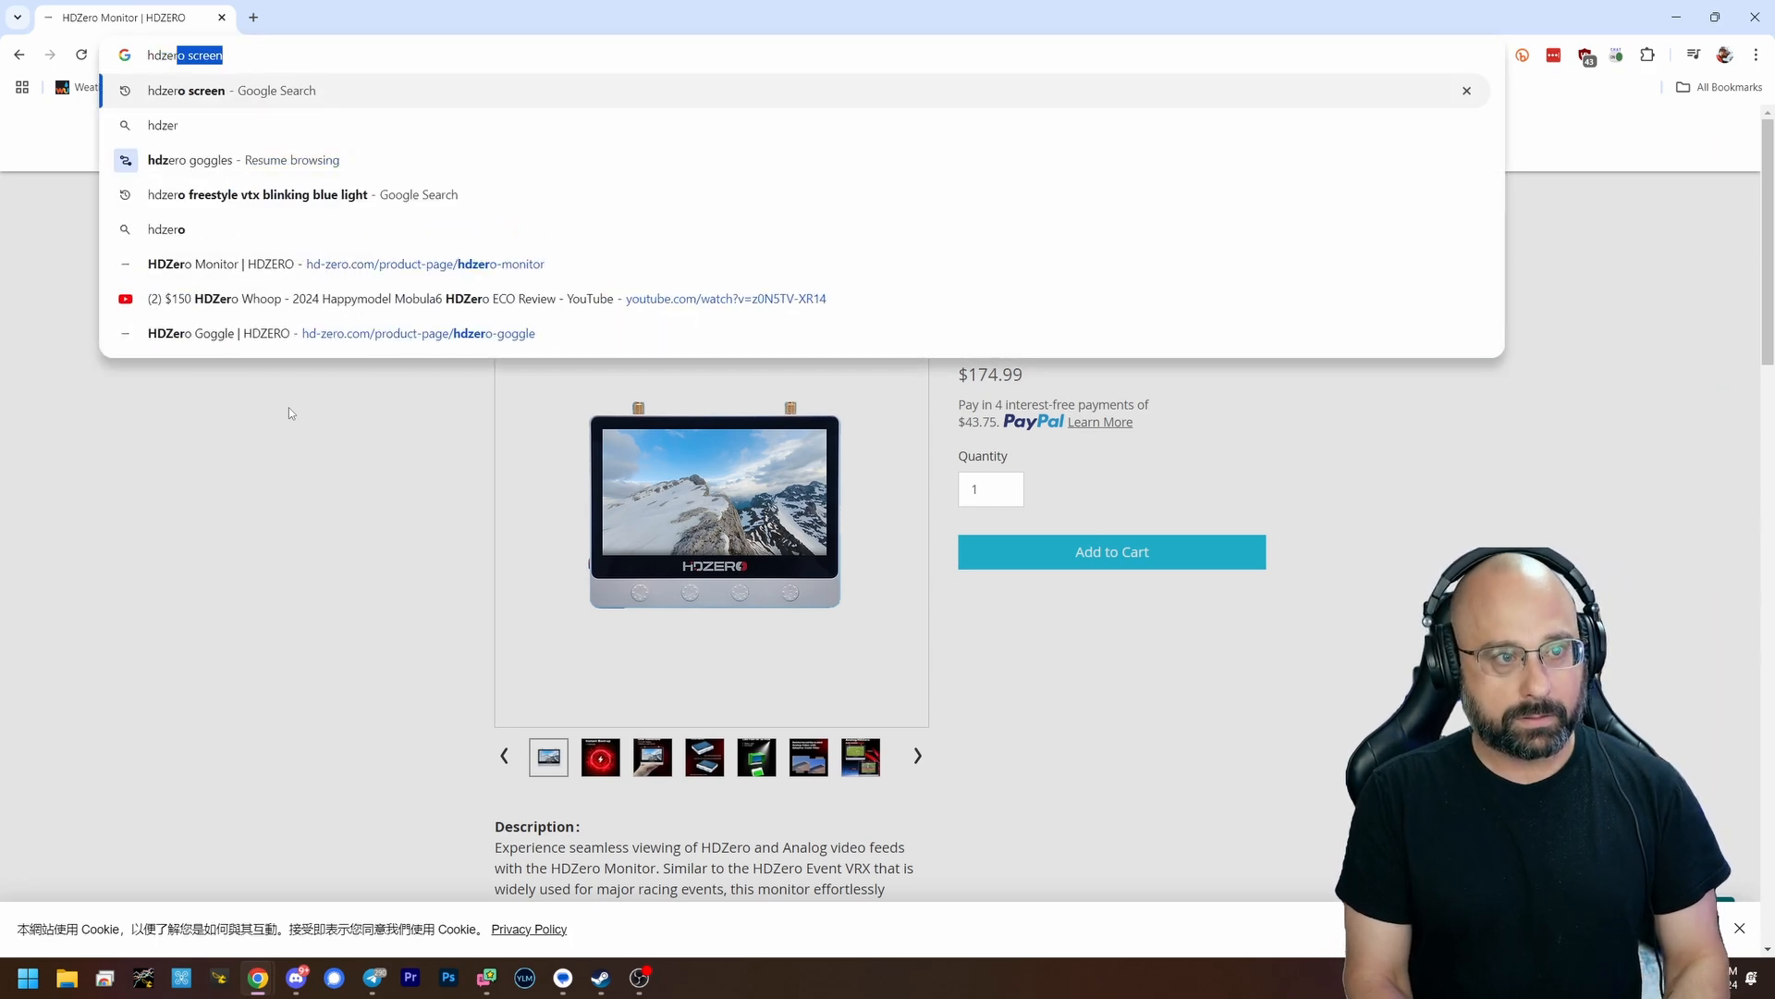
# Run the HDZero search, then refine the query to 'hdzero race vrx'.
pyautogui.press('Return')
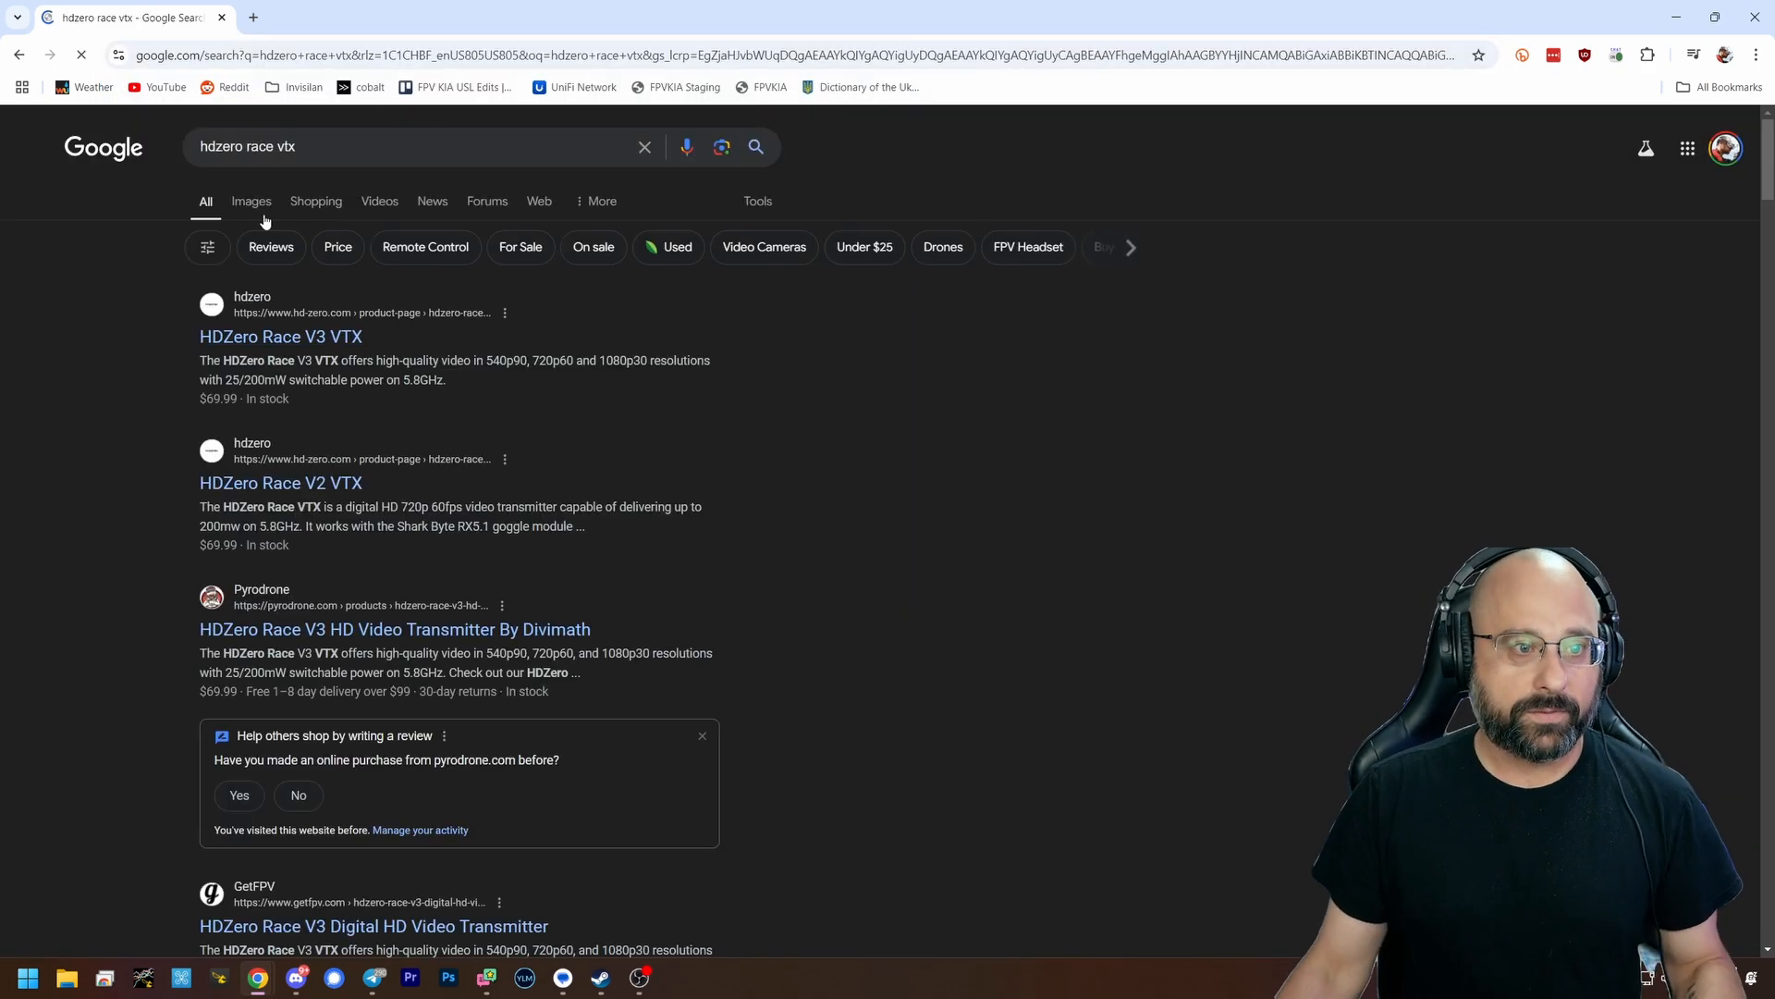
pyautogui.click(279, 336)
pyautogui.write('r')
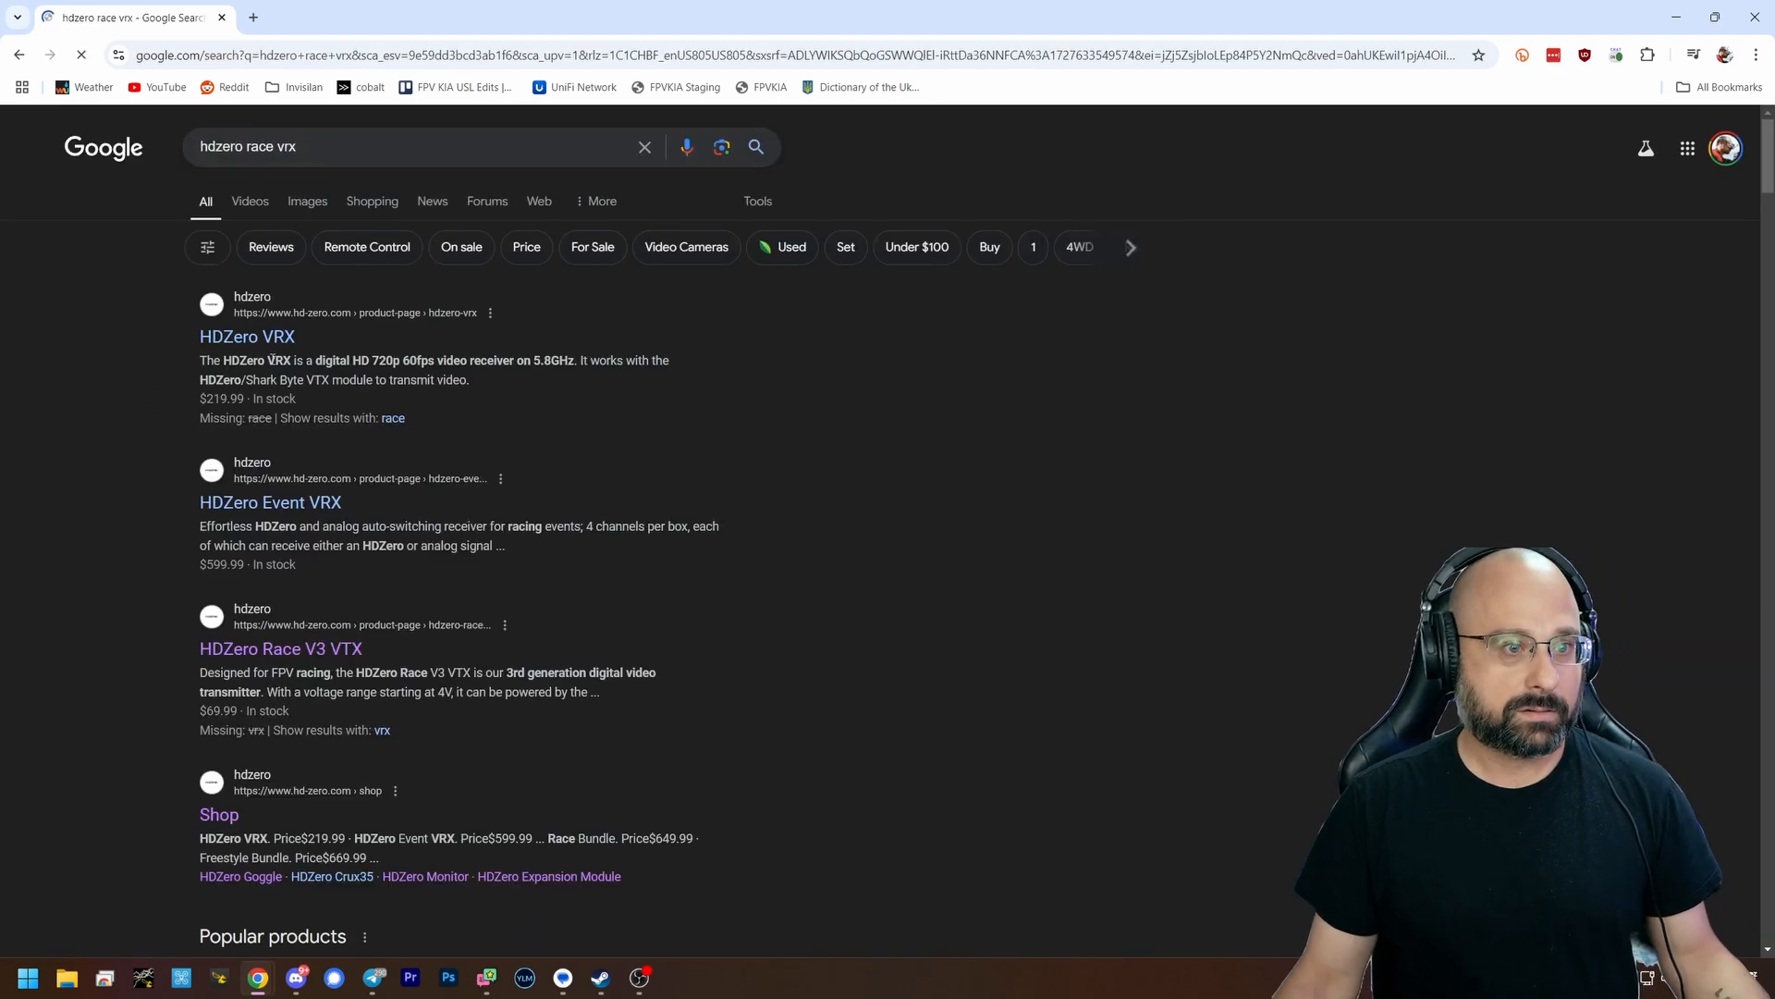
pyautogui.moveTo(269, 501)
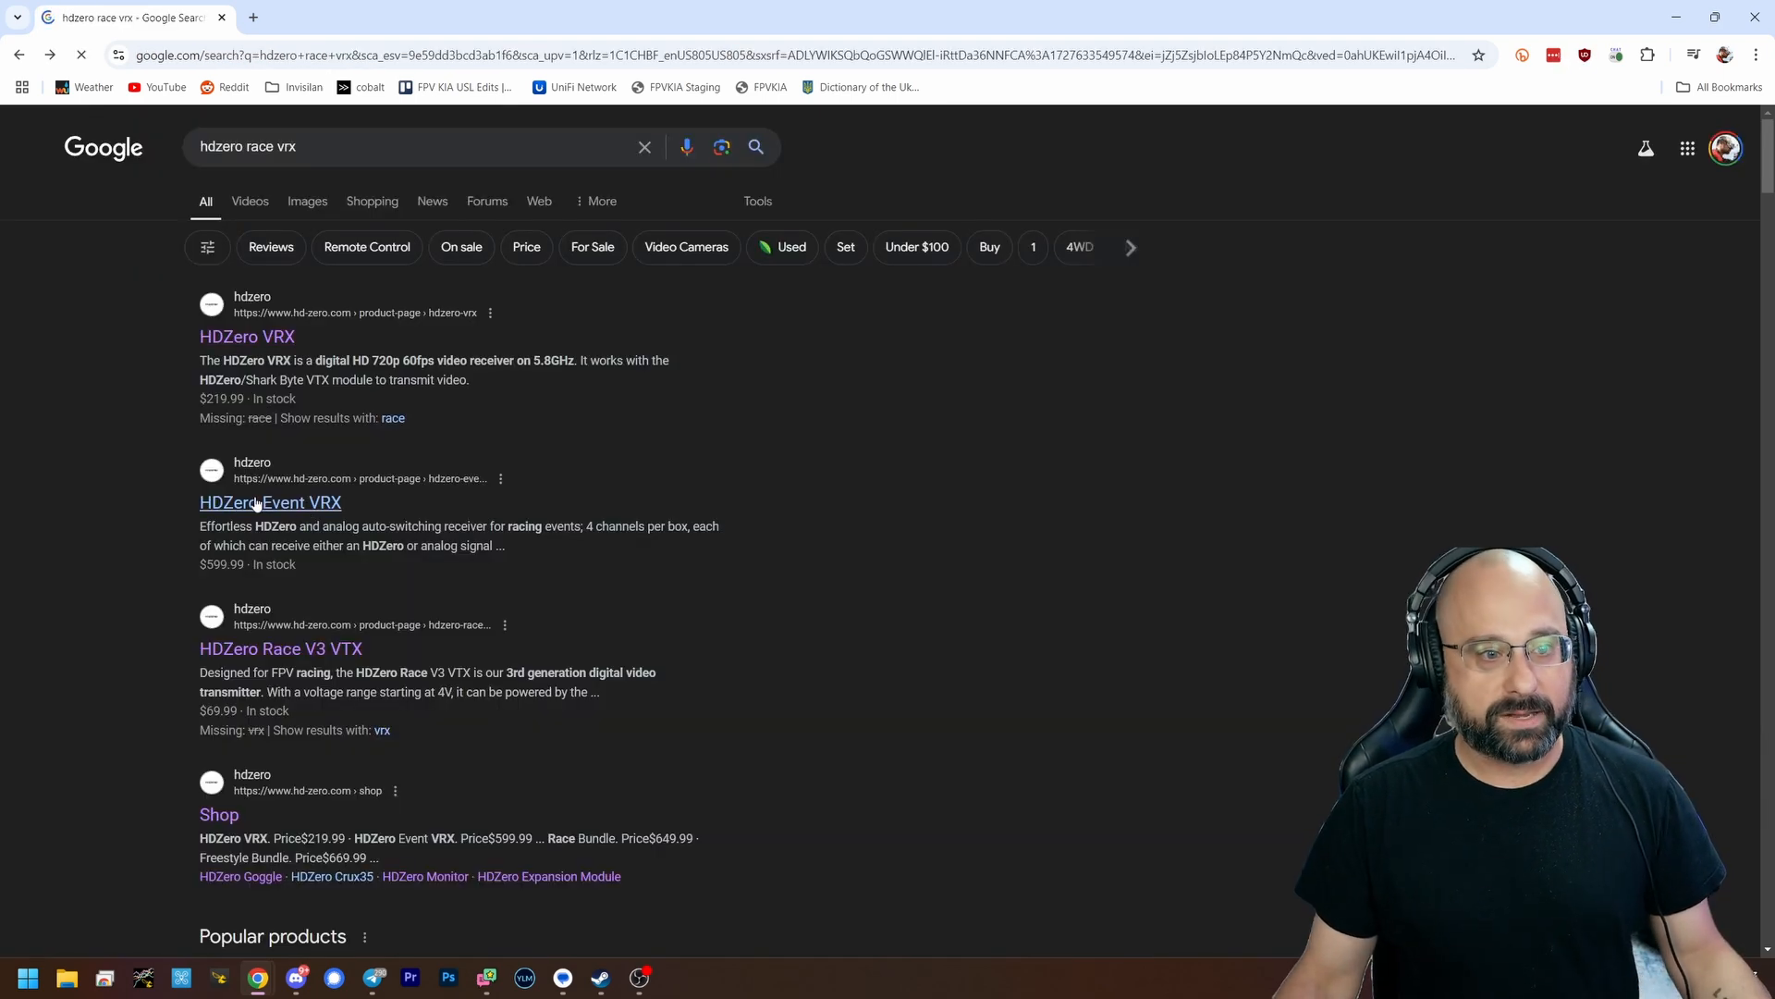
# Open the HDZero Event VRX result ($599.99), then the Discord-hosted HDZero meme.
pyautogui.click(269, 501)
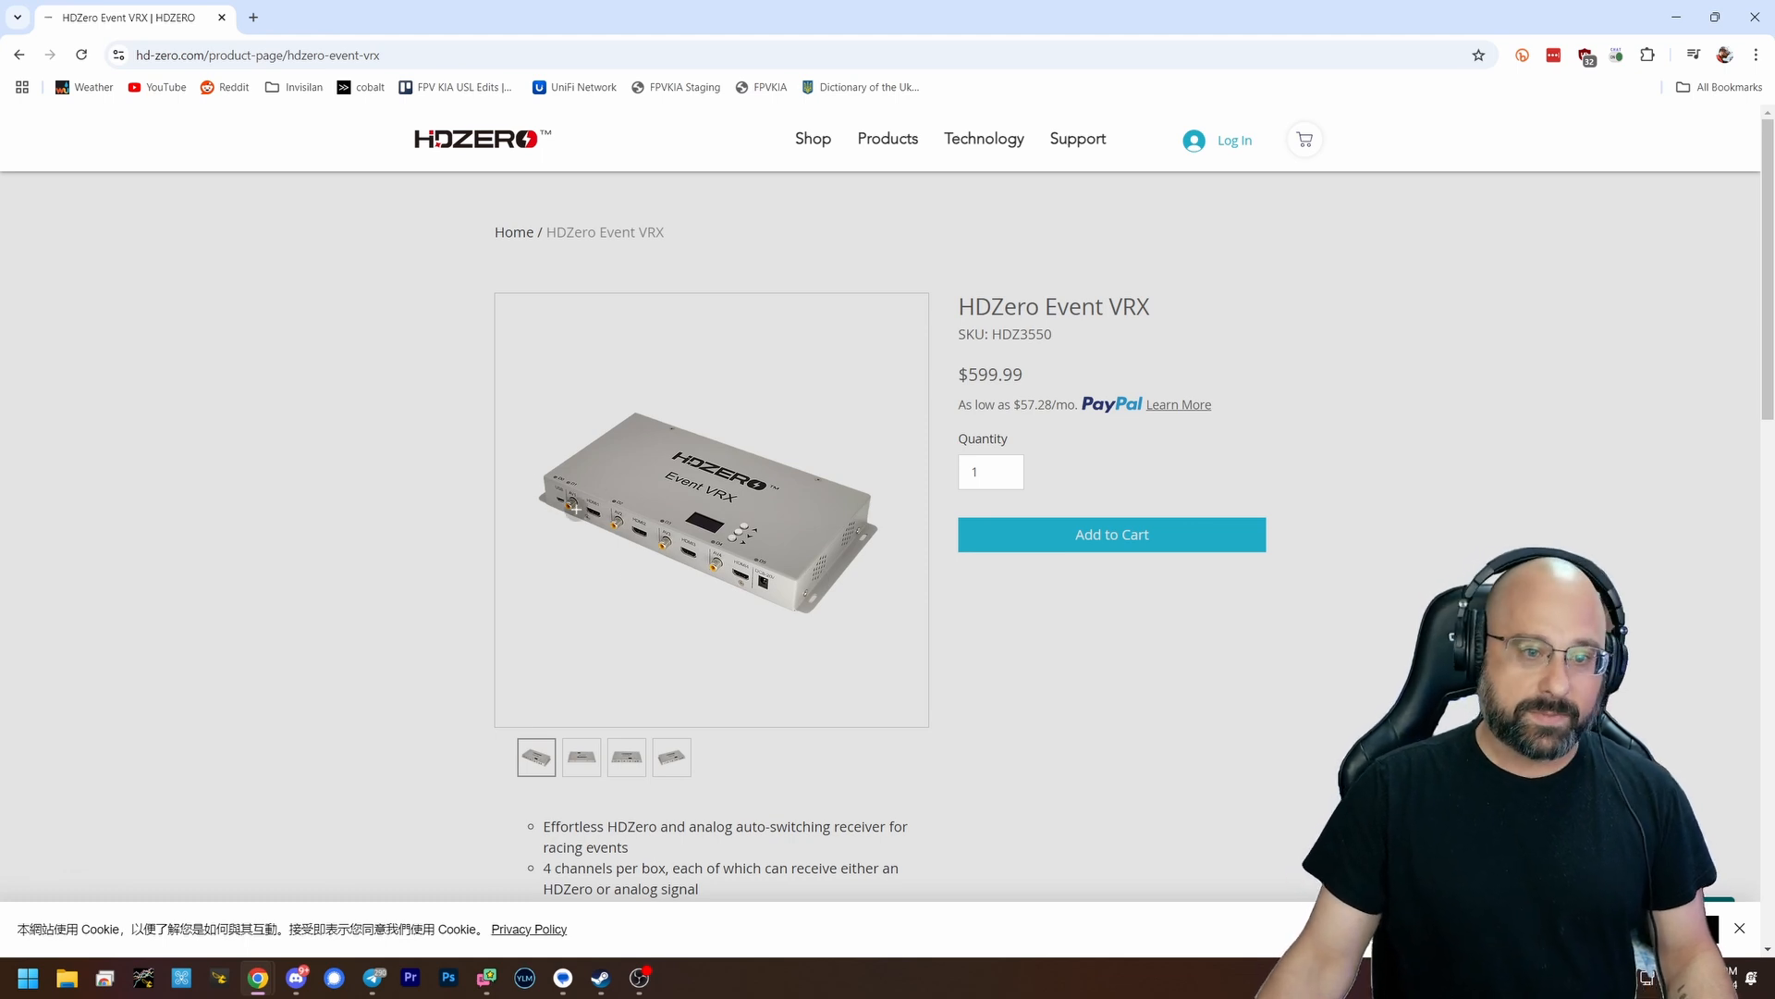
pyautogui.moveTo(1134, 651)
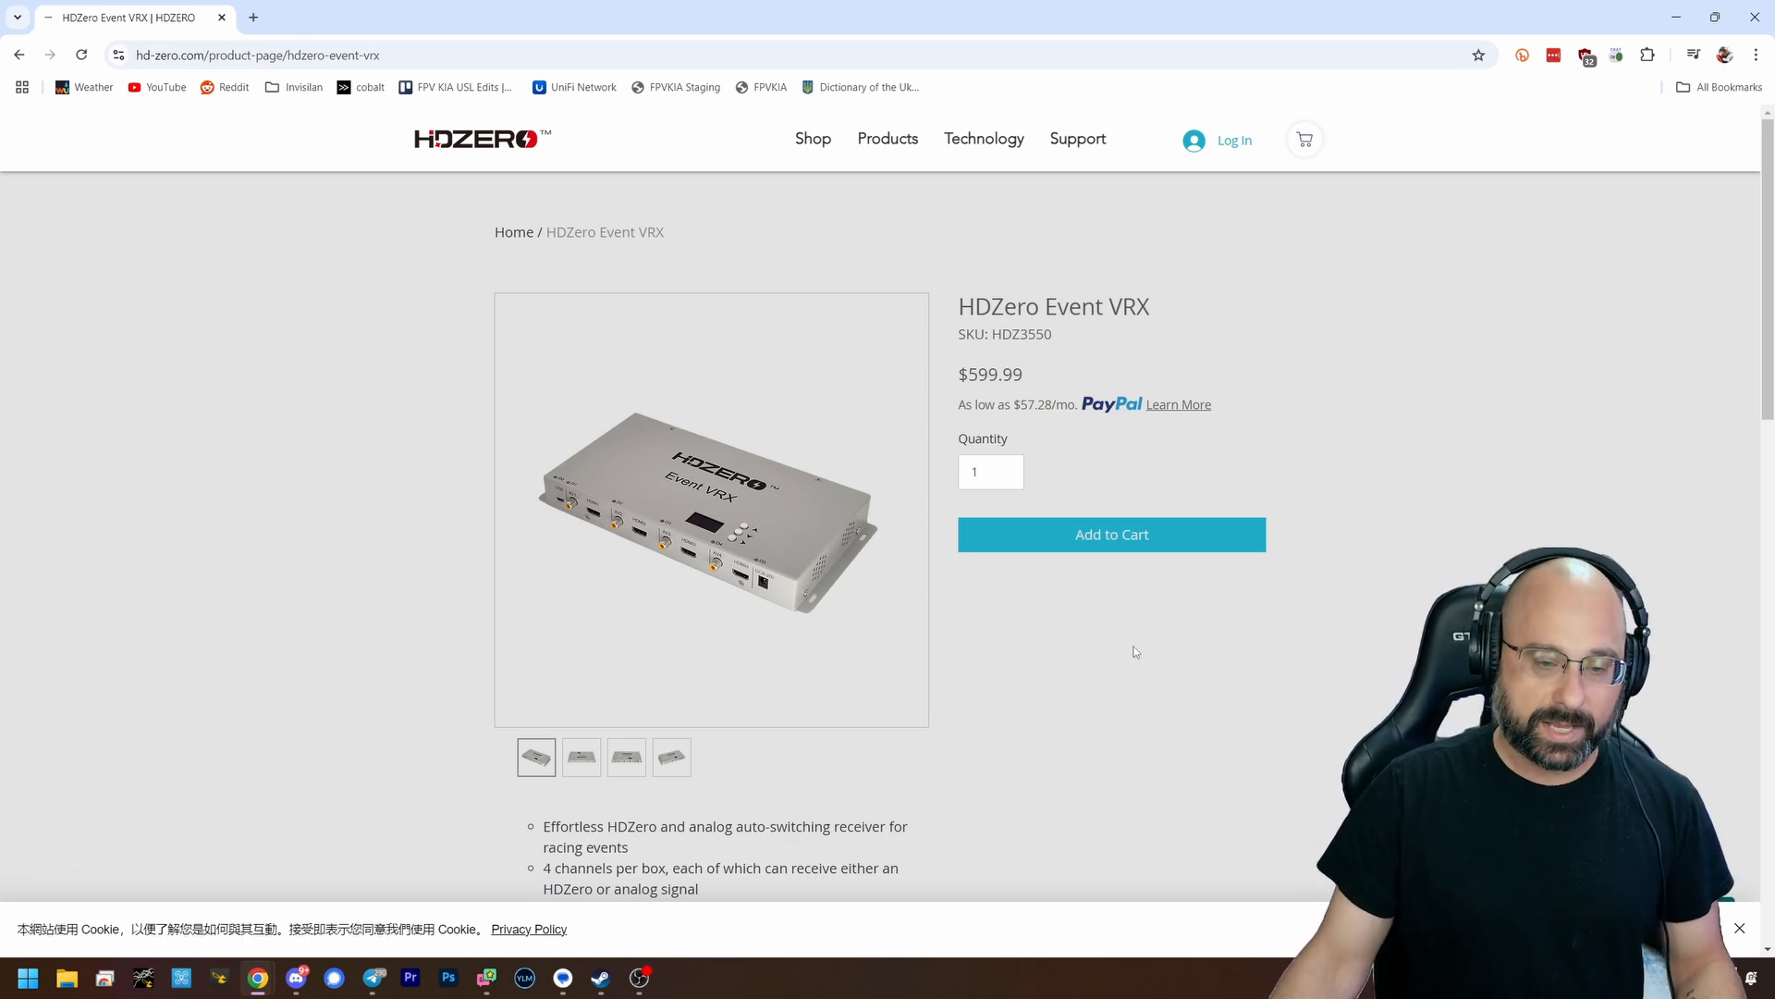
pyautogui.moveTo(1106, 652)
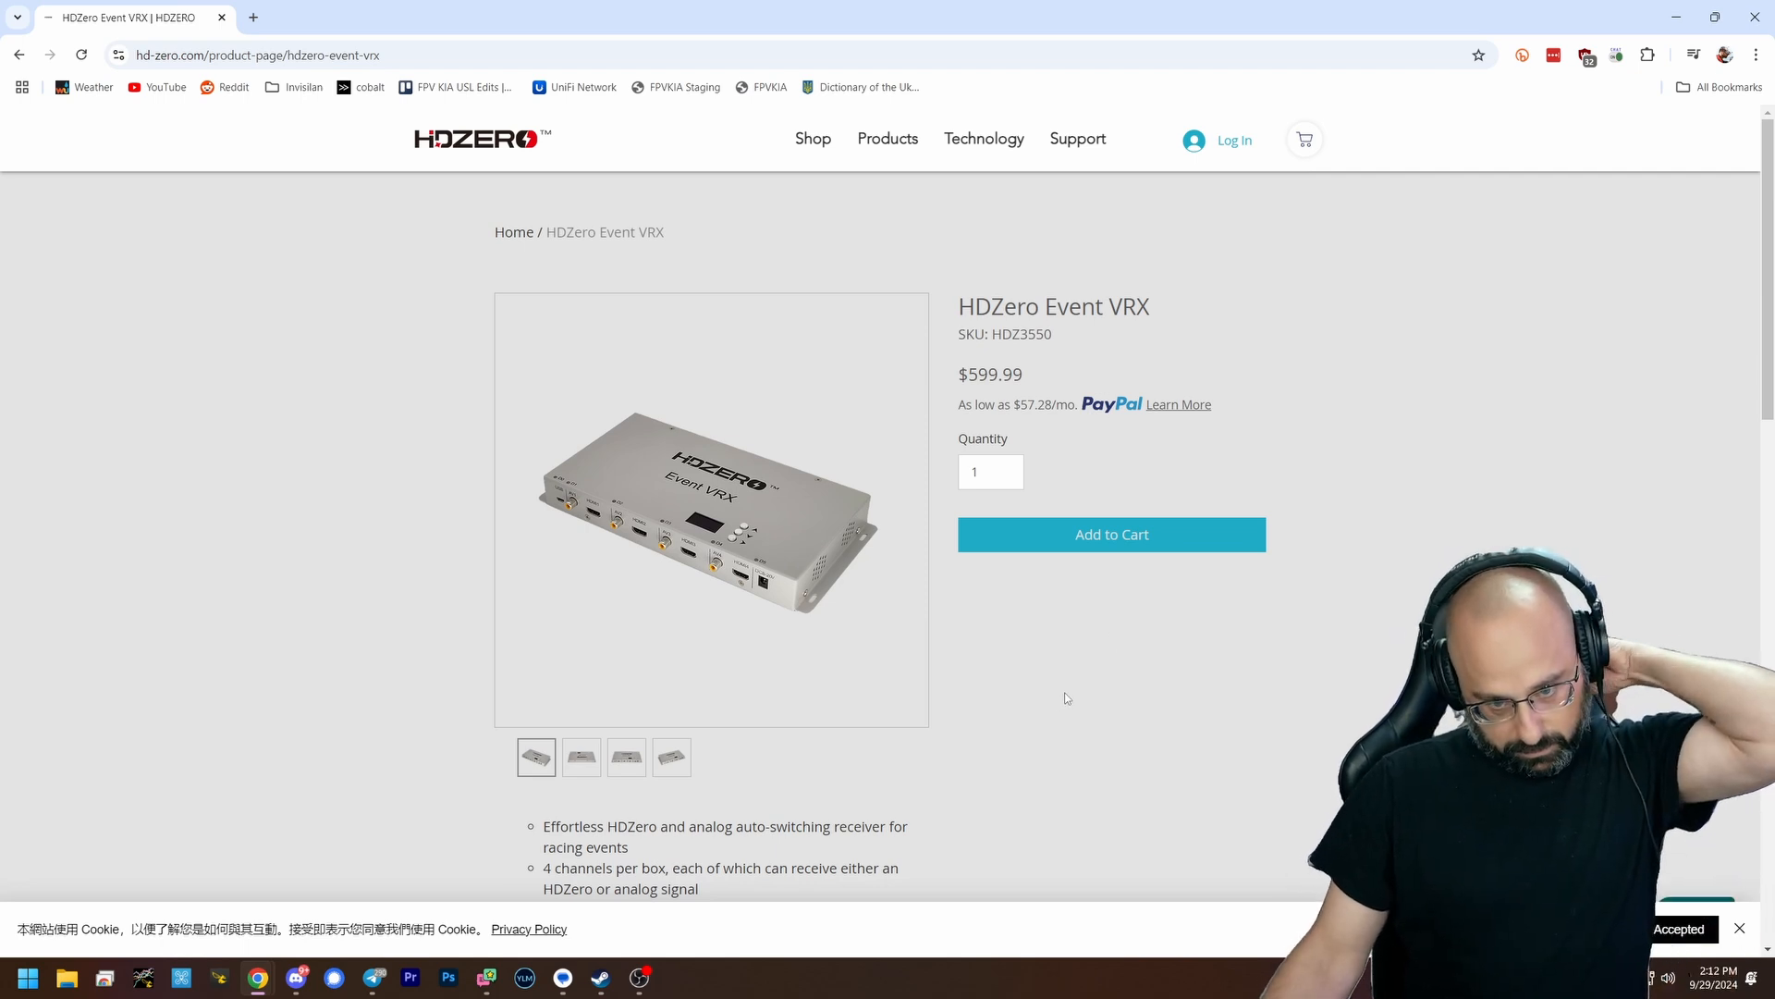
pyautogui.click(1239, 231)
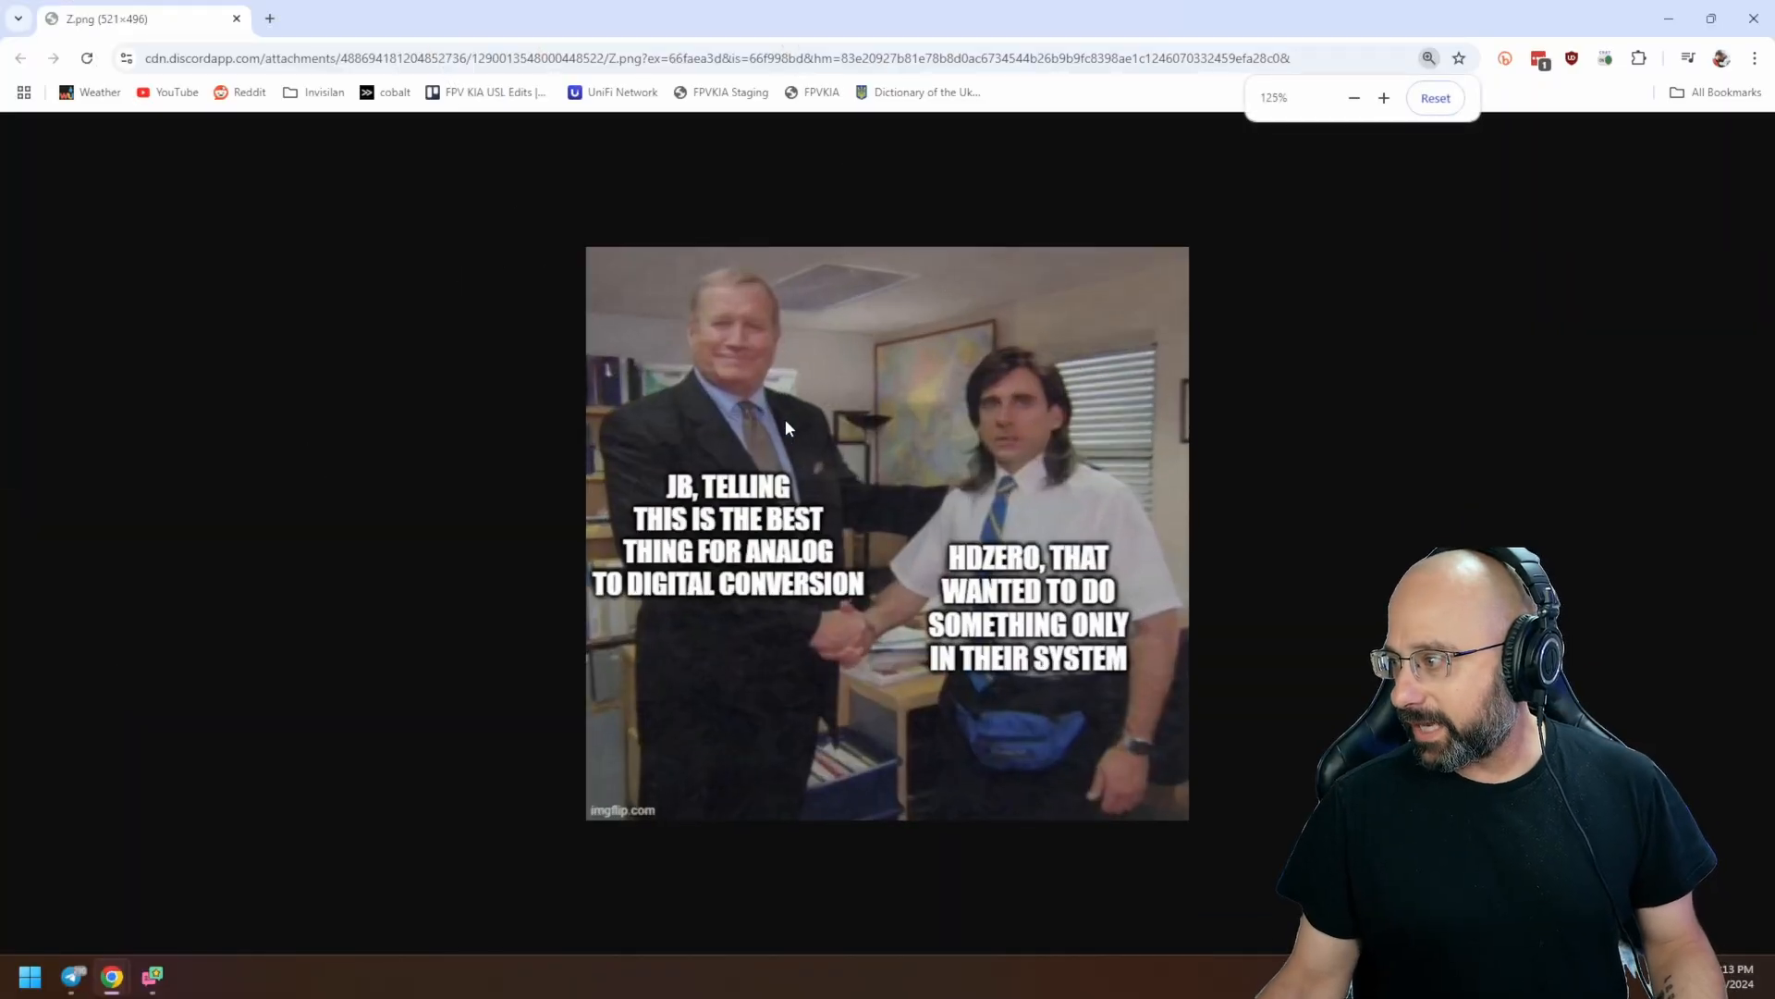
# Click the Discord meme image to enlarge it to full size.
pyautogui.click(1383, 97)
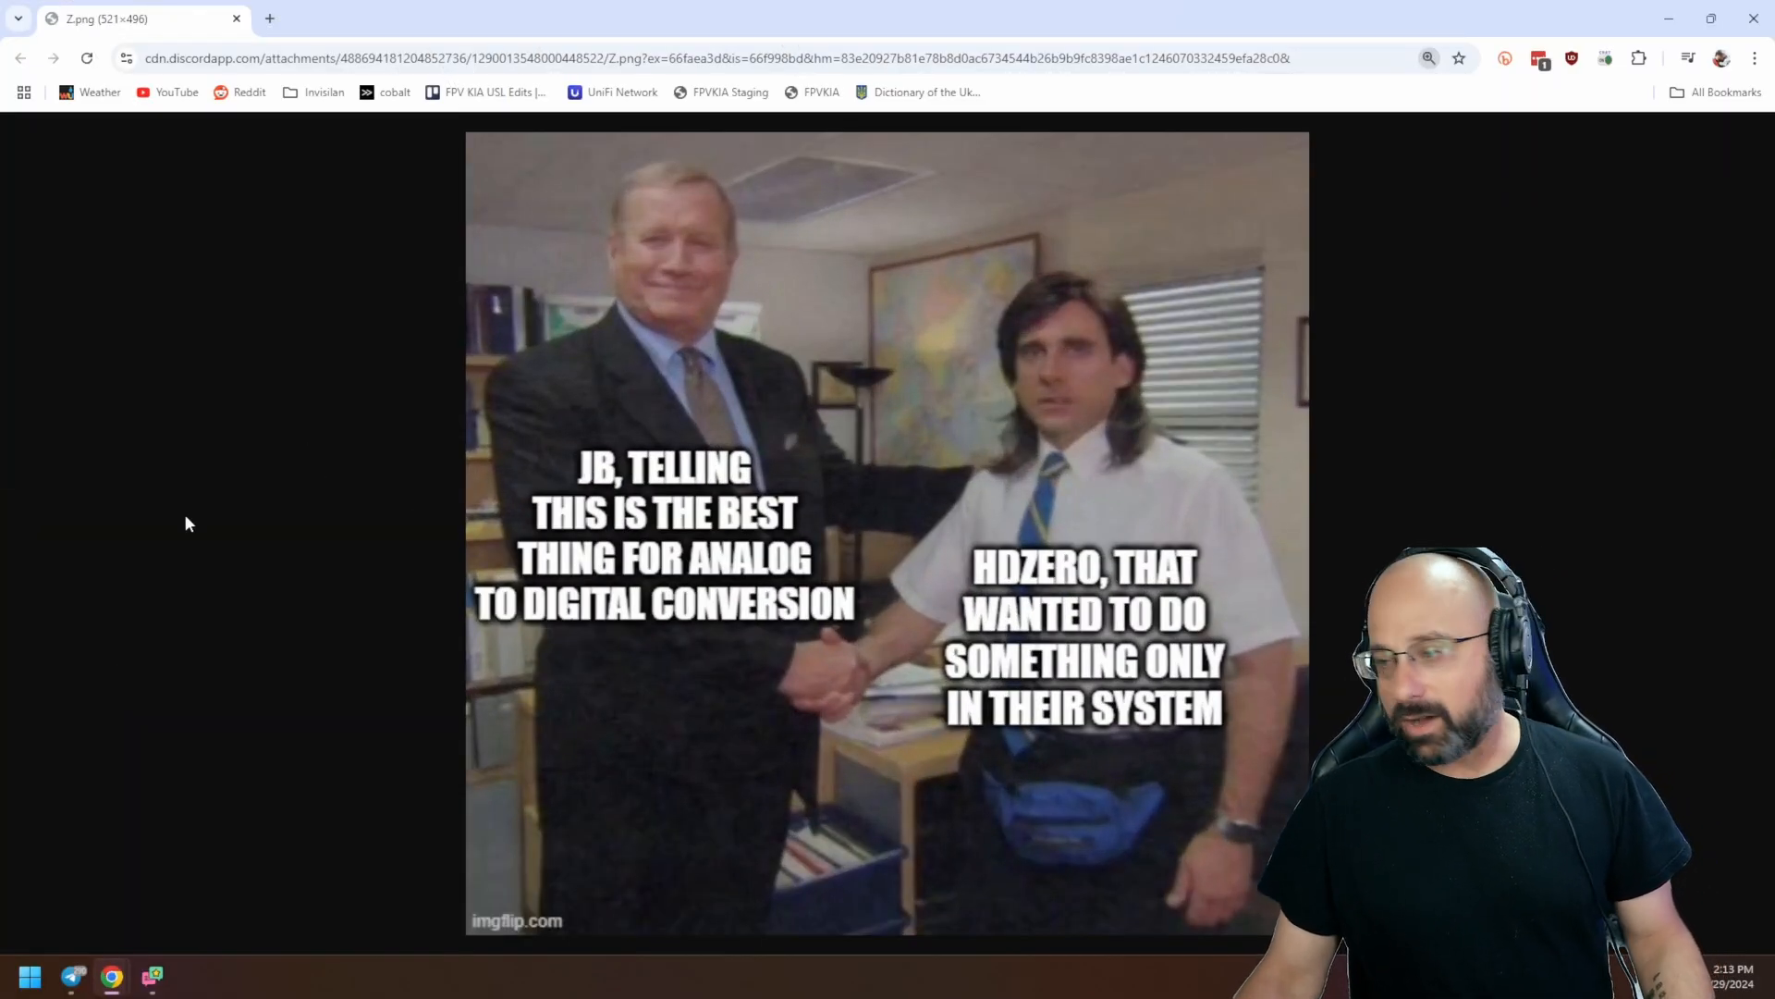
pyautogui.moveTo(368, 468)
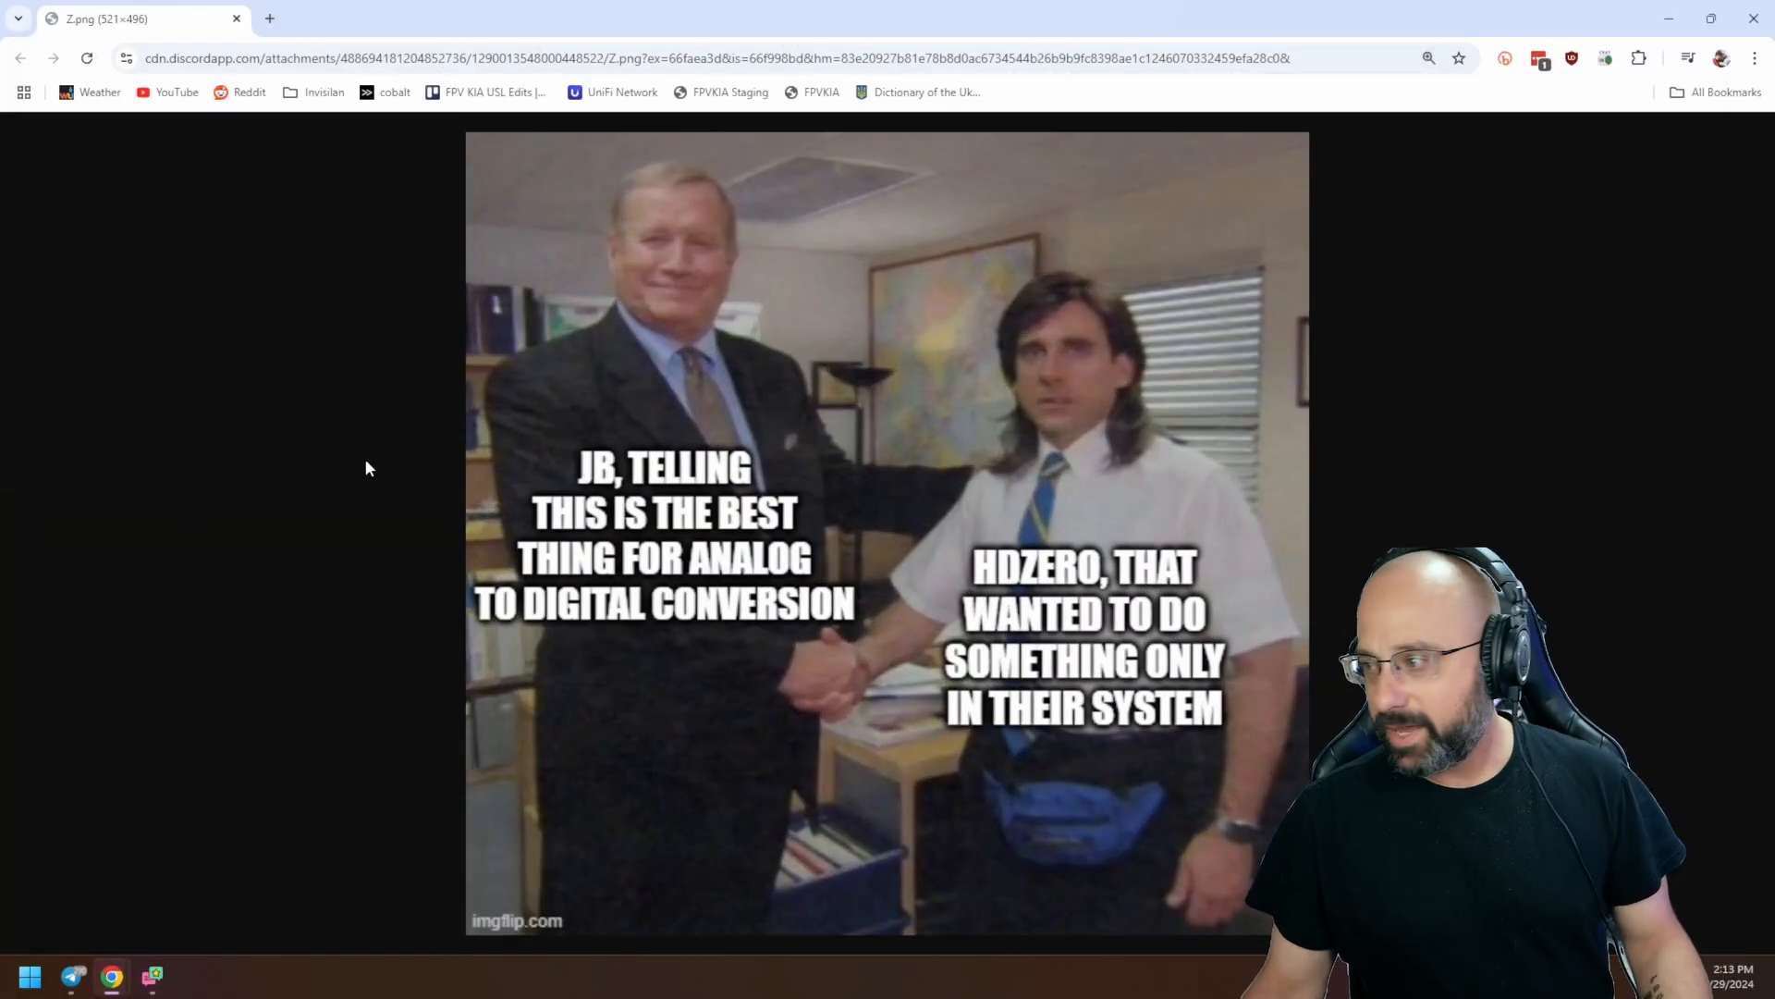